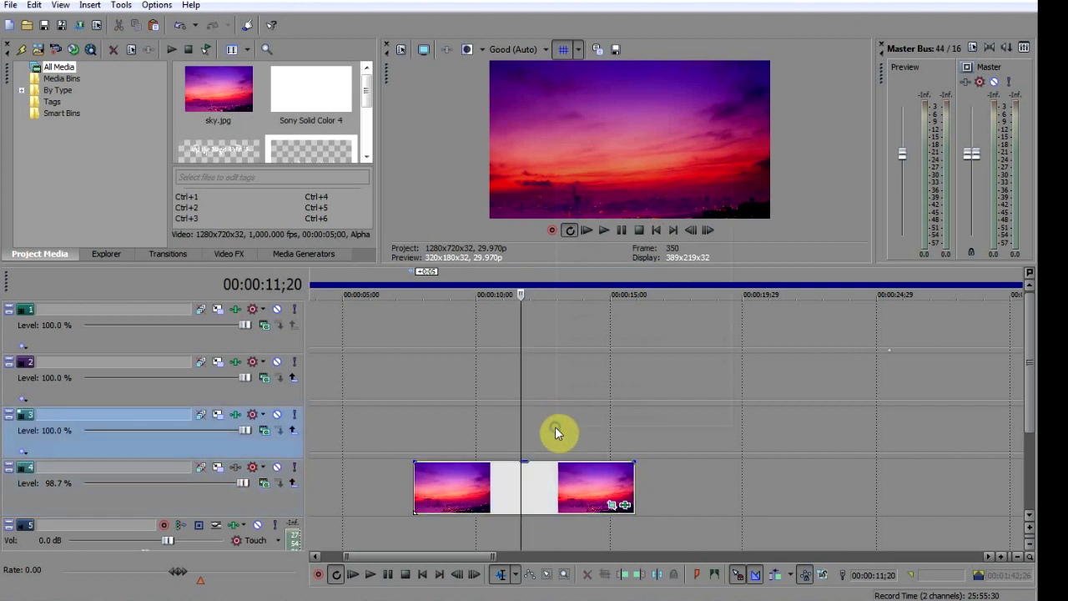
Insert a '...and the magic word is...' title on track 3 in Parry Hotter, enlarged near the top.
right_click(559, 432)
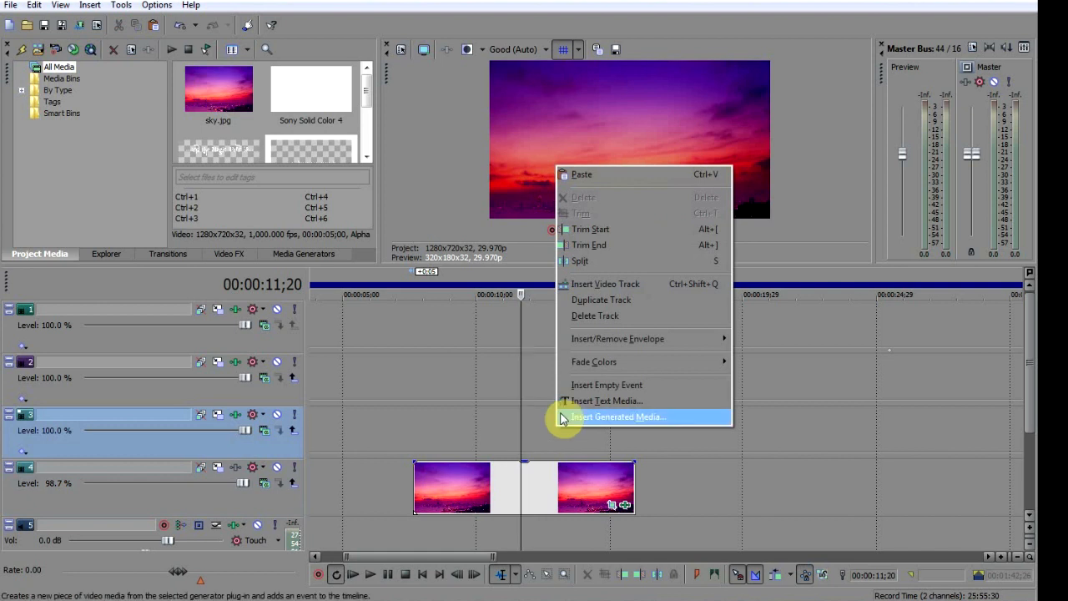
mouse_move(609, 356)
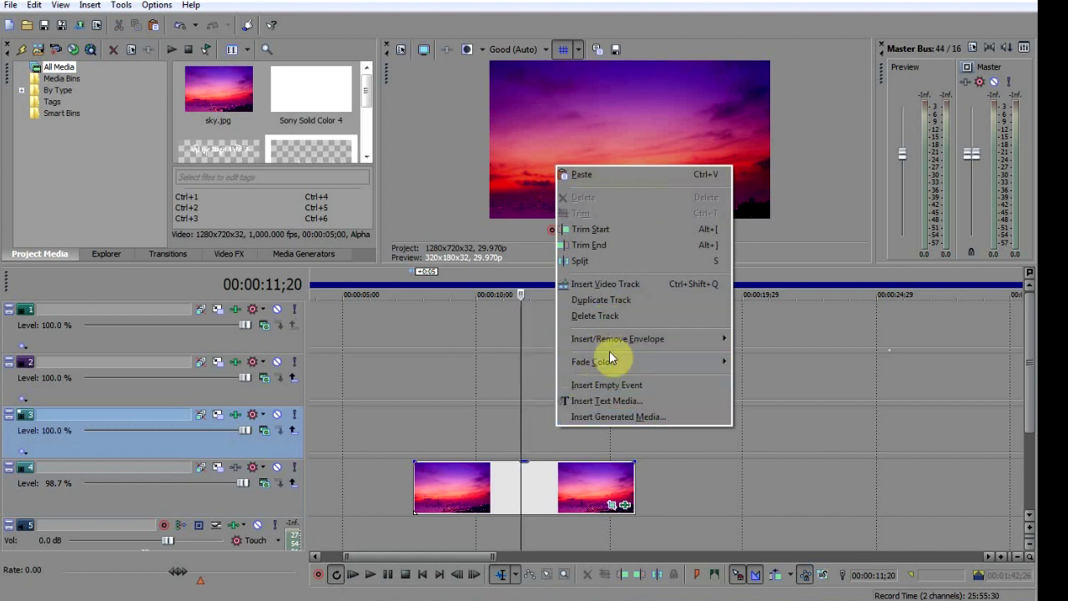
click(607, 401)
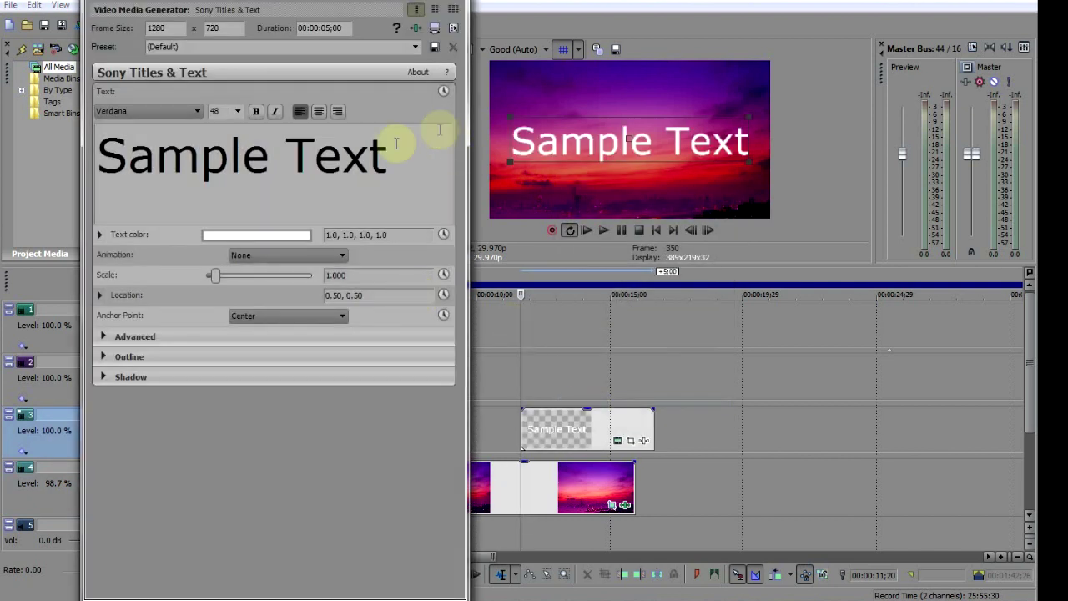
text(...and the magic word is...)
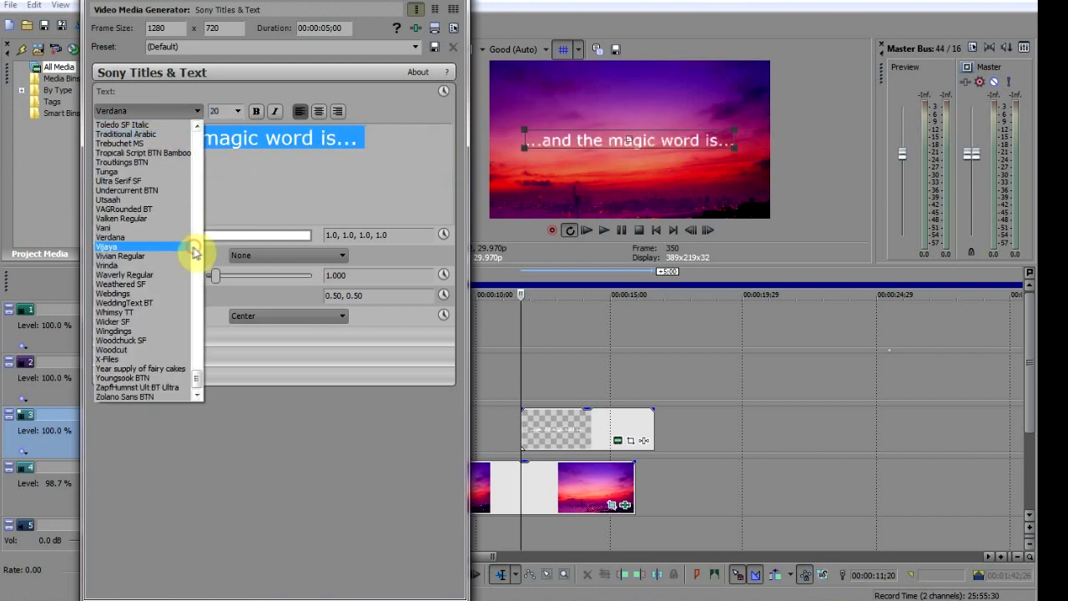
scroll(up, 3)
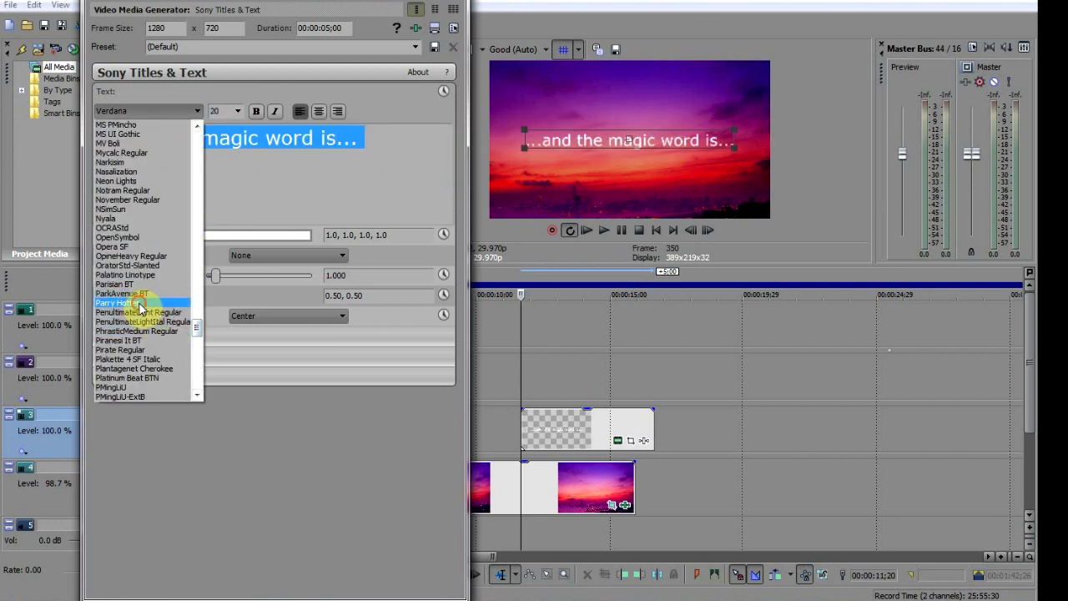
click(116, 303)
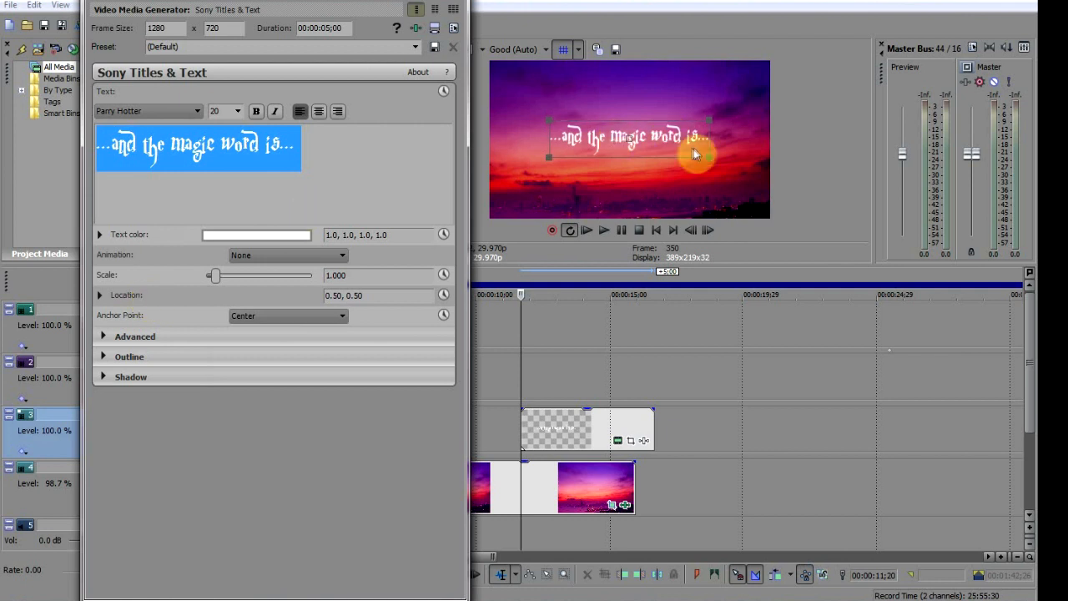
drag(697, 153, 713, 117)
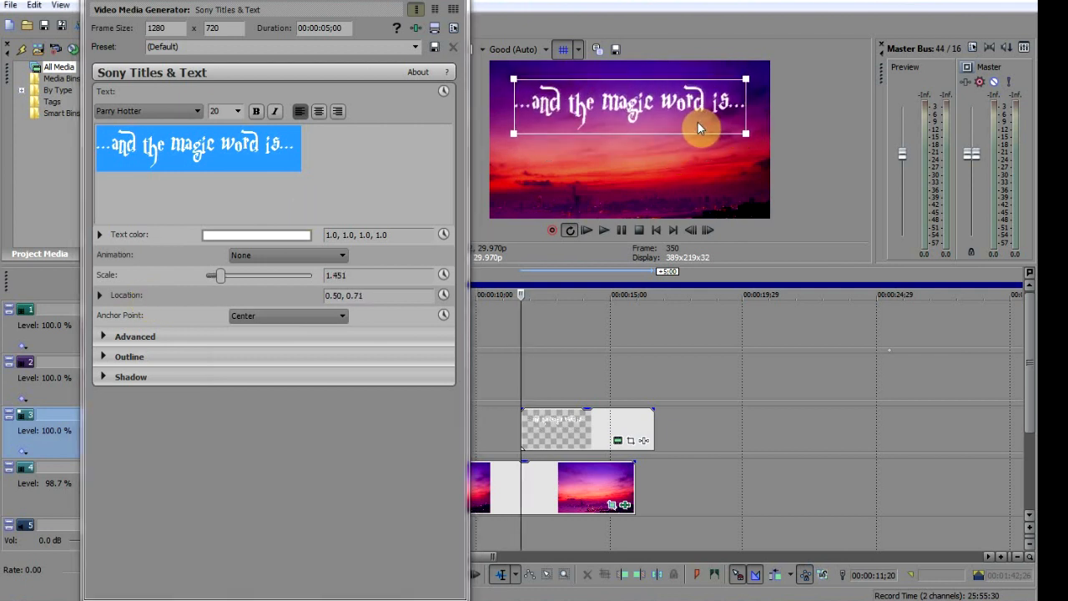
click(453, 47)
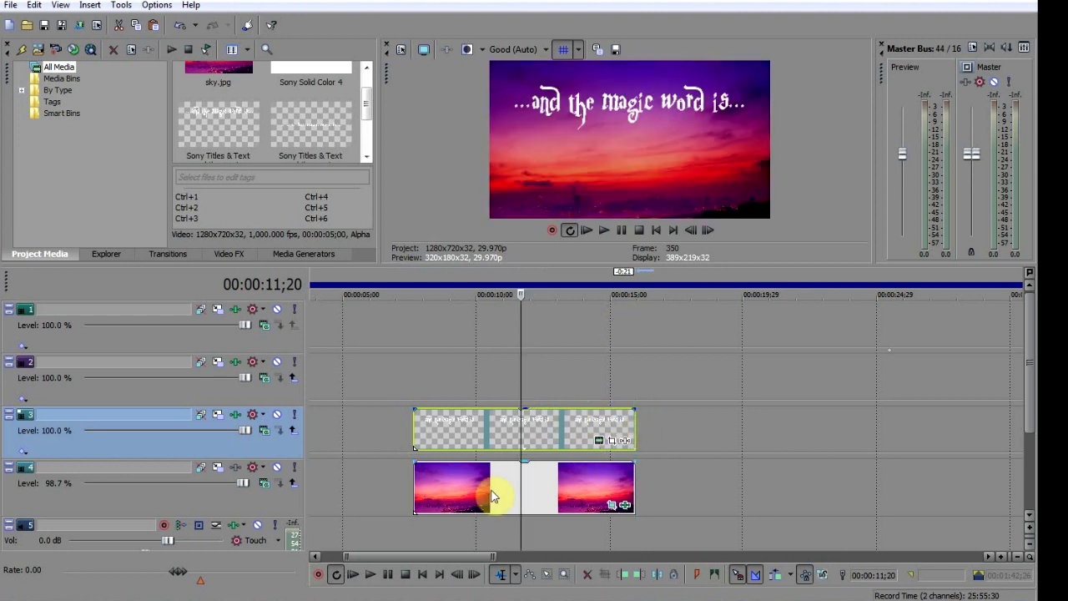
Add a large 'Abracadabra' title event on track 2 with a one-second fade-in.
right_click(492, 492)
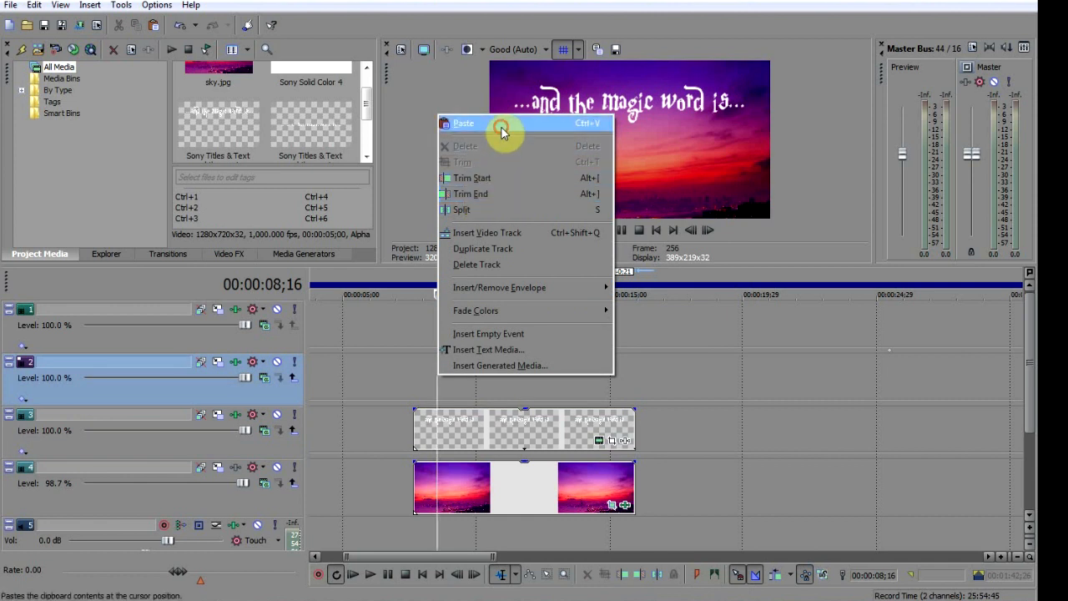
click(463, 122)
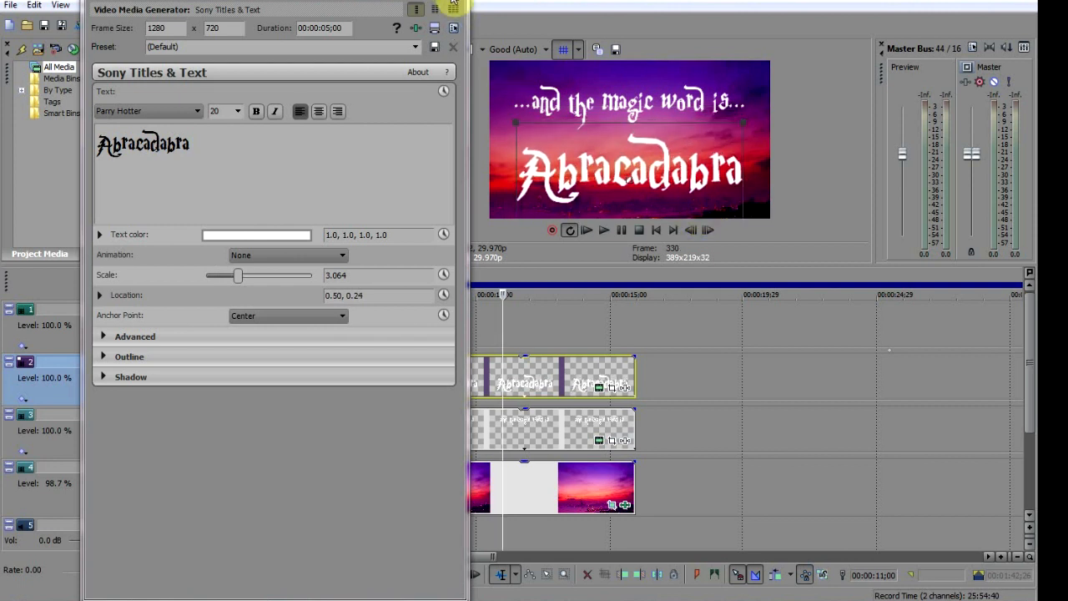
click(453, 9)
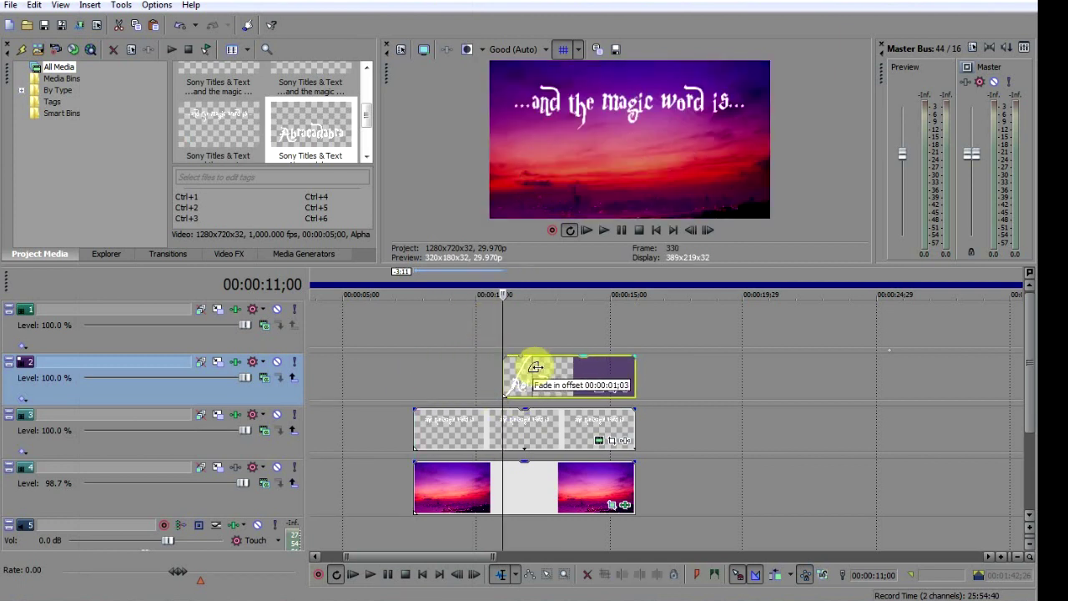
drag(513, 367, 622, 375)
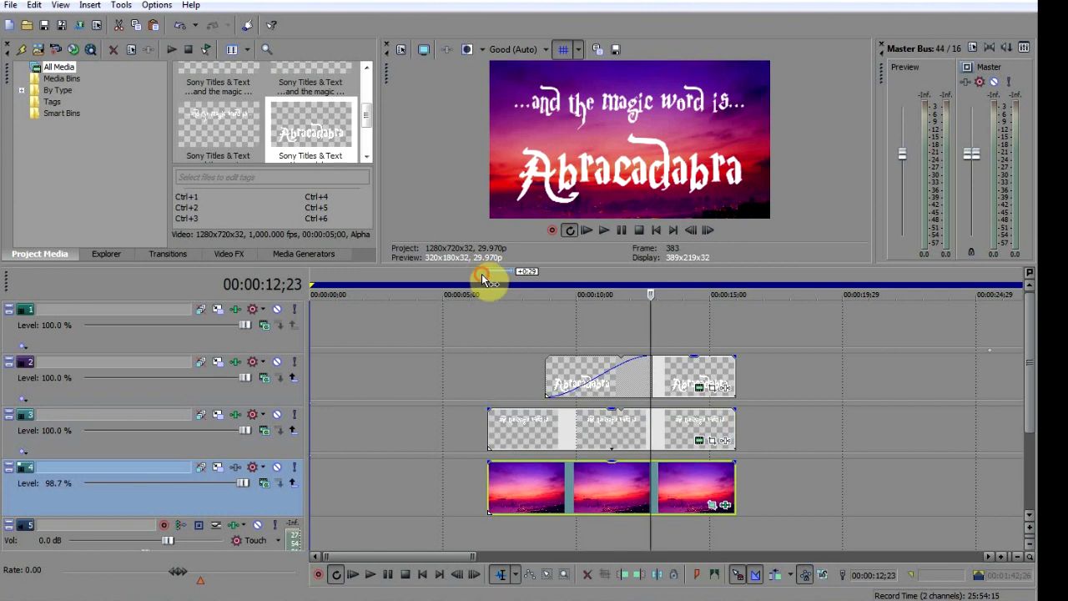
Play and stop the project to check the Abracadabra fade-in, then show the transition presets.
click(369, 574)
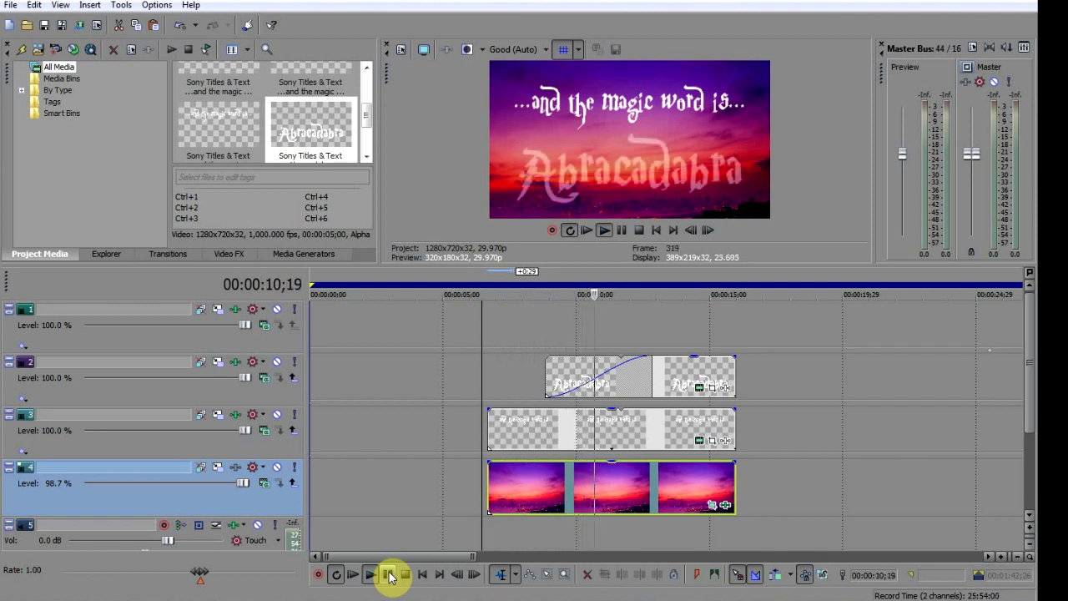
click(369, 574)
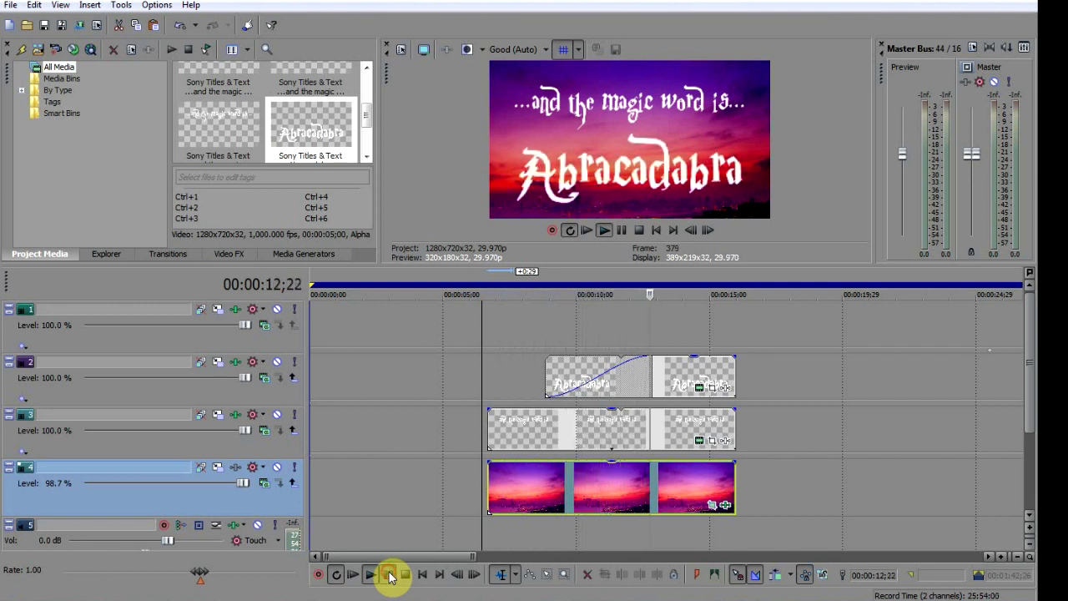
click(369, 574)
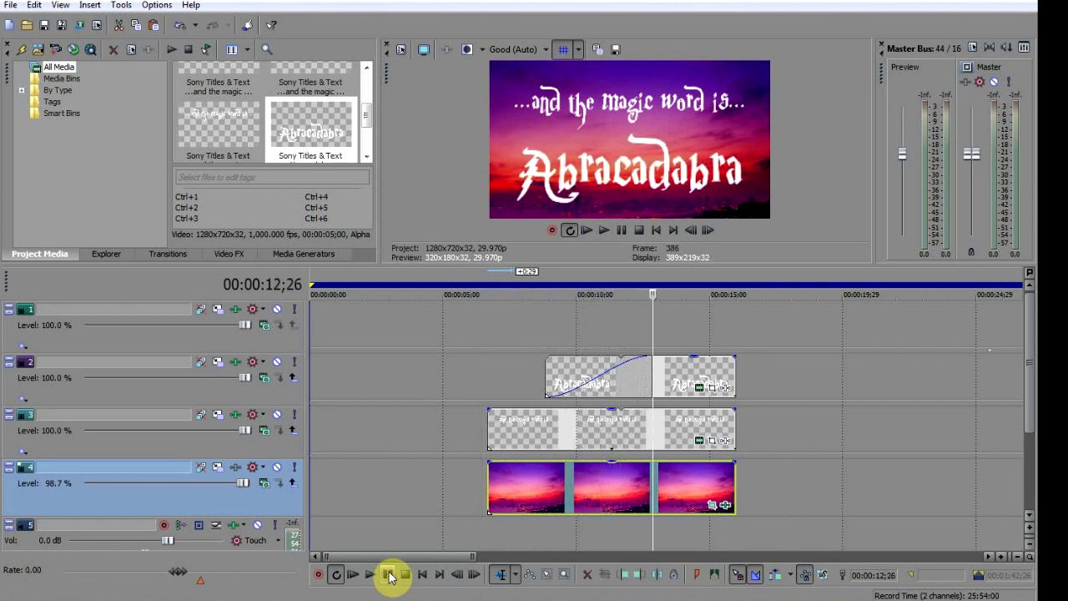
click(387, 573)
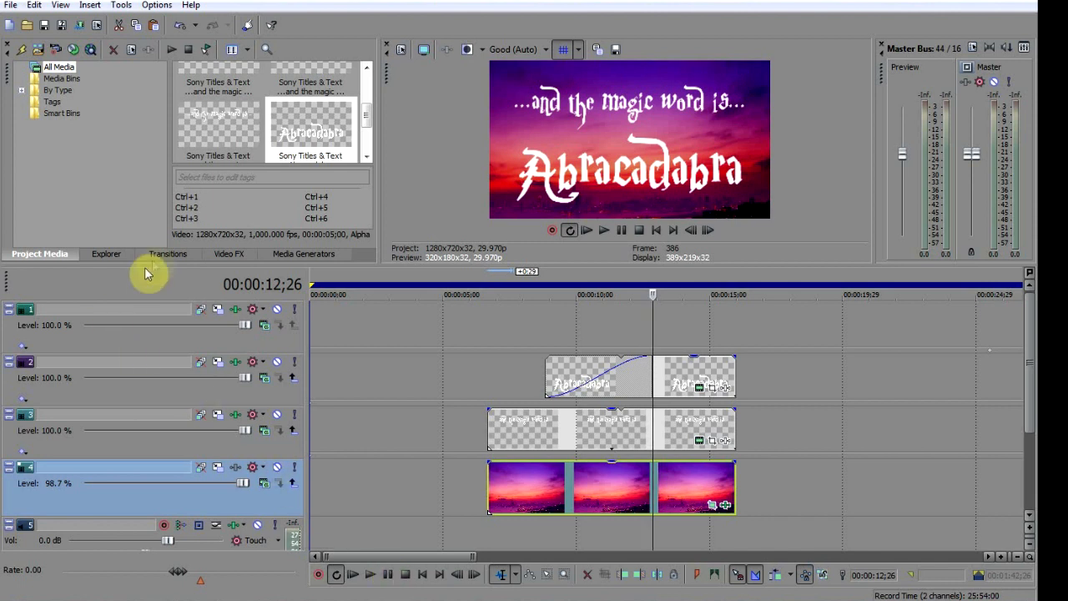
click(167, 253)
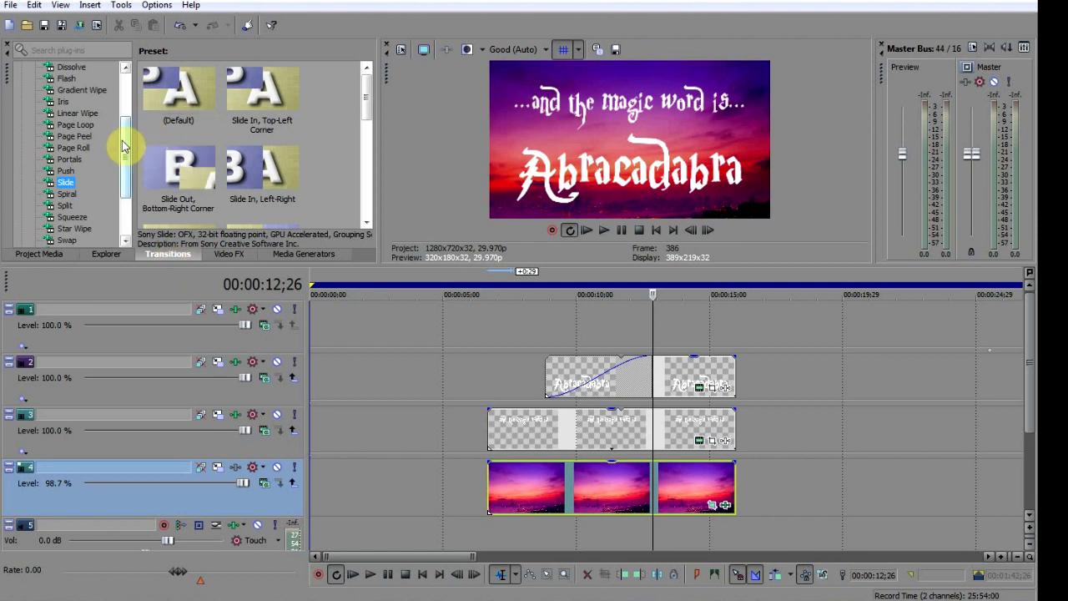
Replace the Abracadabra fade-in with a Linear Wipe Top-Down, Hard Edge transition and preview it.
click(78, 113)
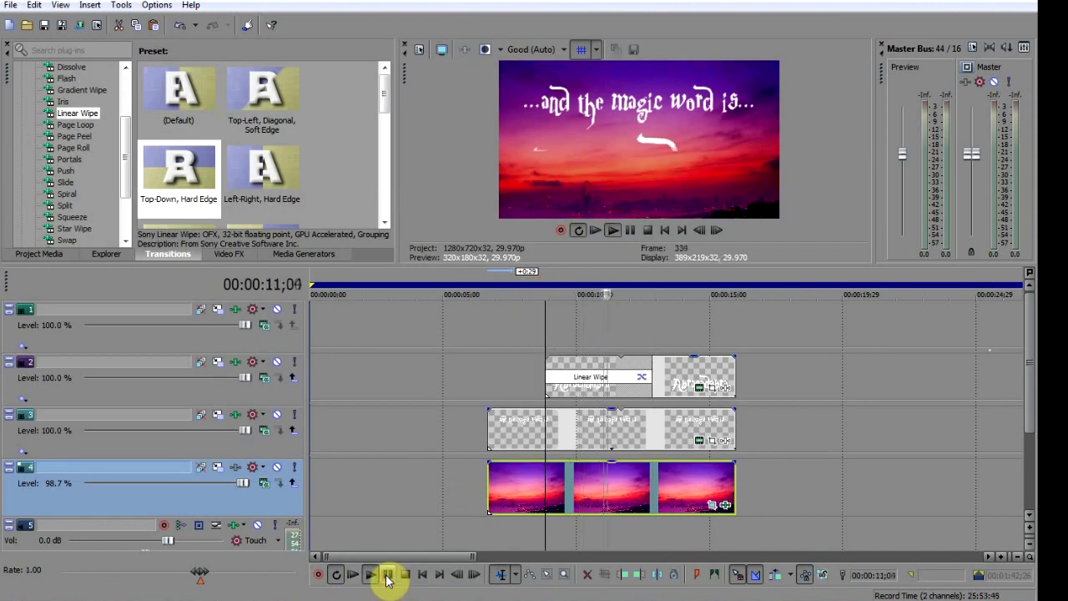
click(368, 574)
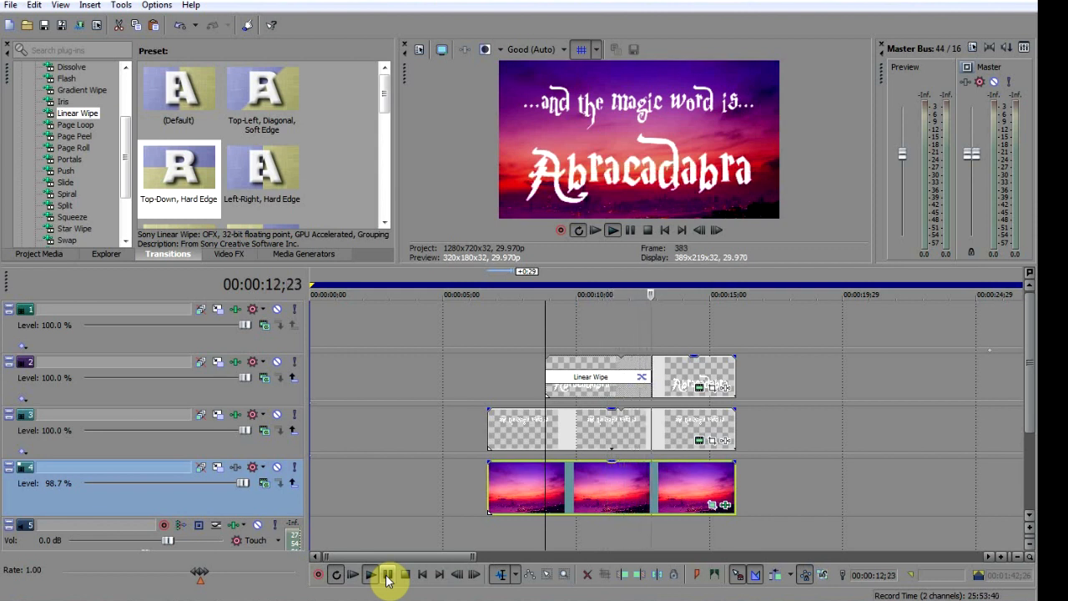
click(368, 574)
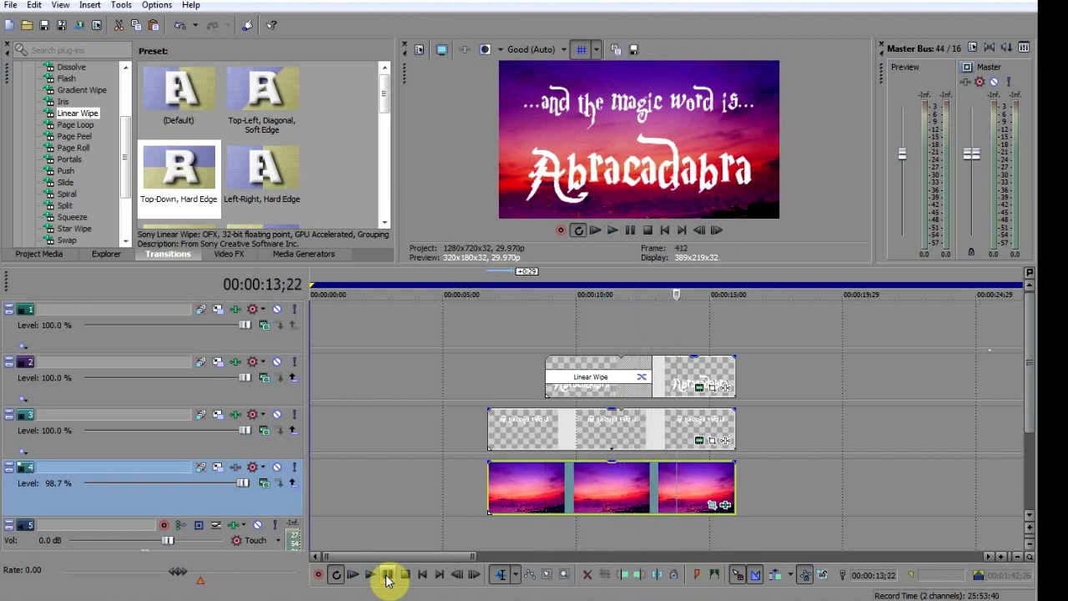
click(387, 574)
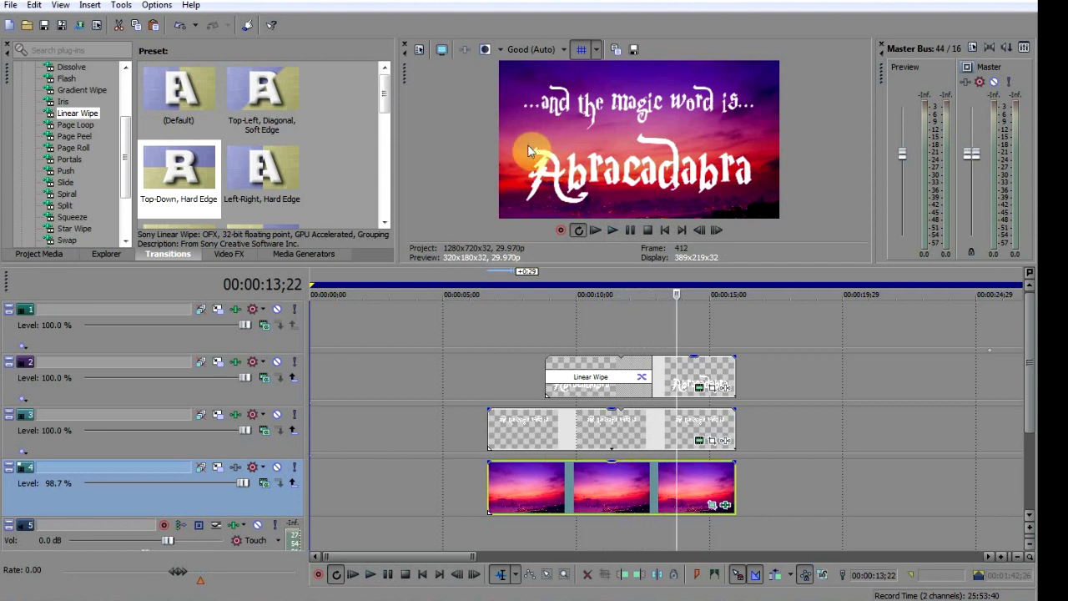
mouse_move(742, 152)
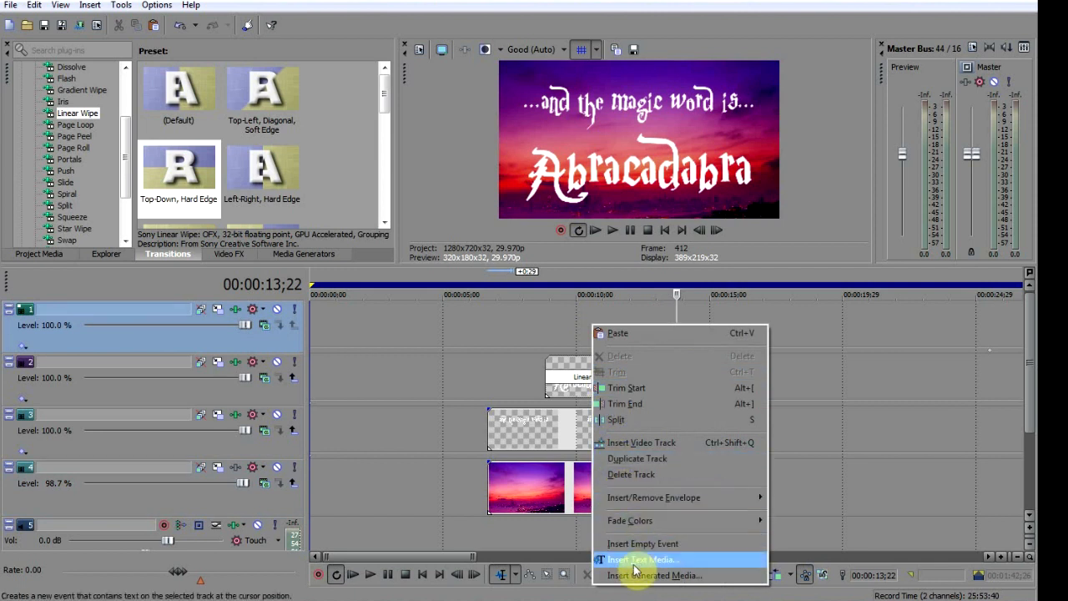
Insert a Sony Solid Color generated media event with the White preset on track 1.
click(653, 574)
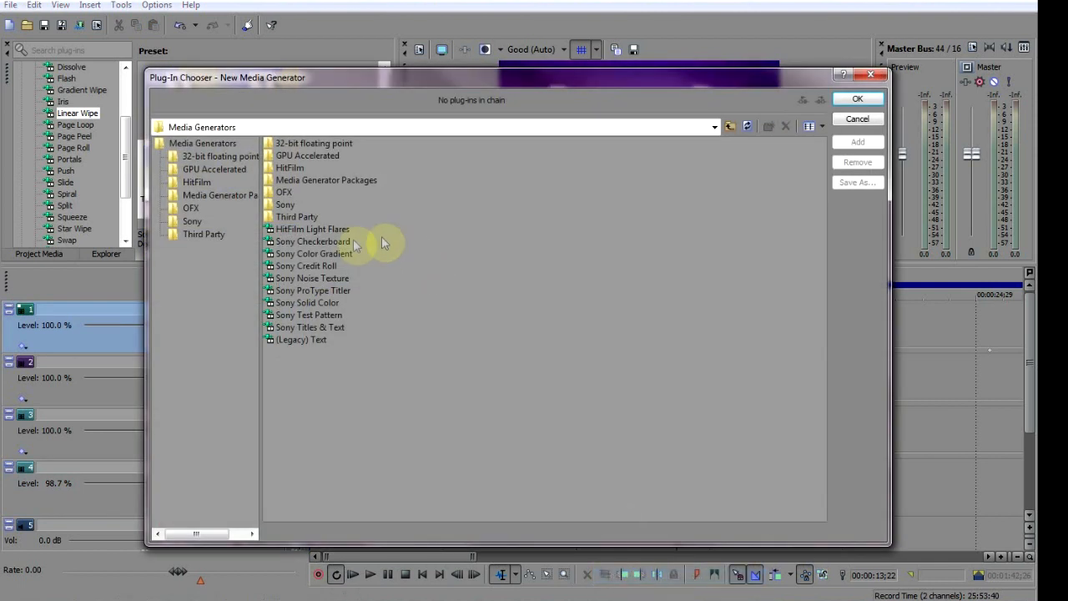
click(306, 302)
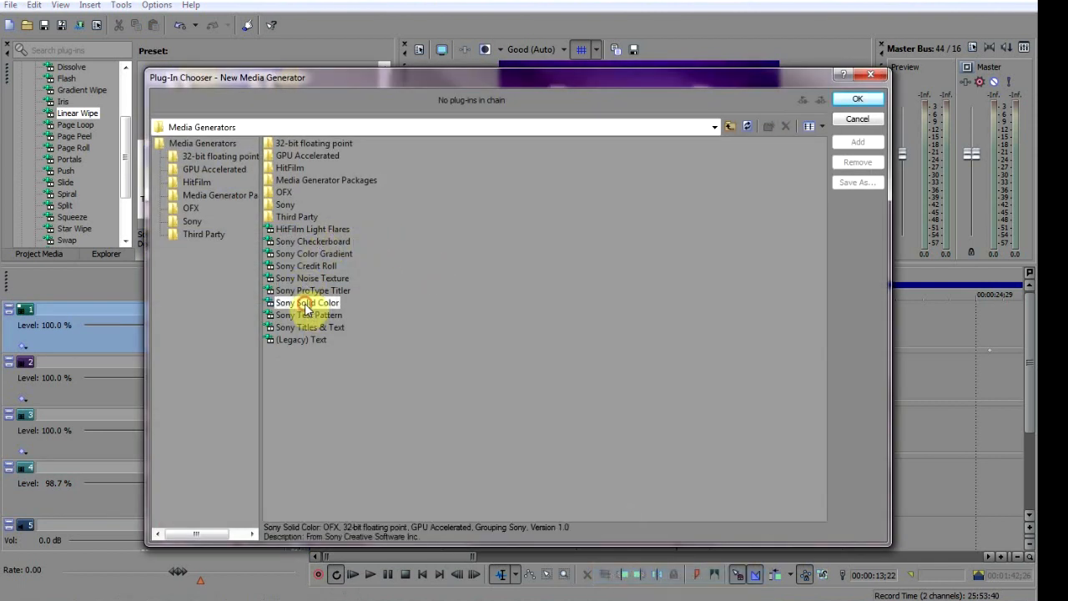
click(856, 98)
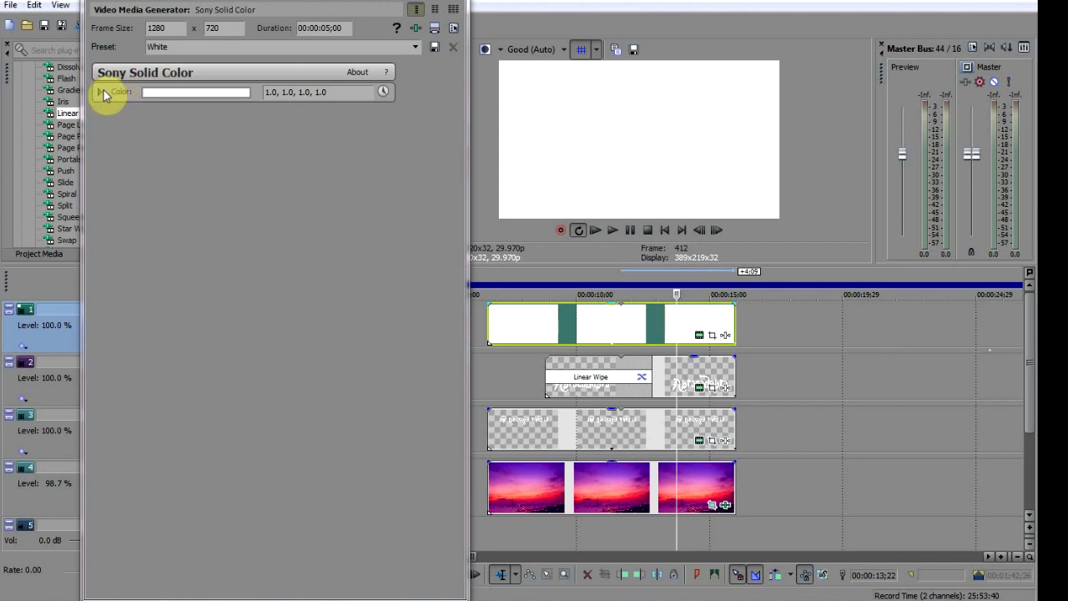
click(100, 92)
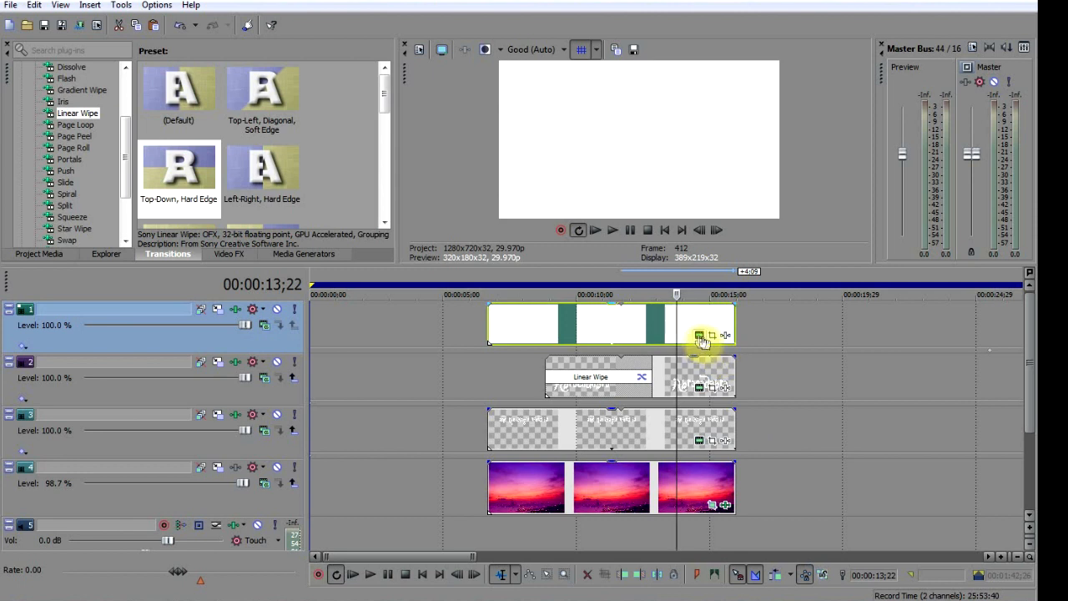
Enable a Pan/Crop mask on the white clip, shaping it into a thin full-width bar, and set the mask mode.
click(698, 335)
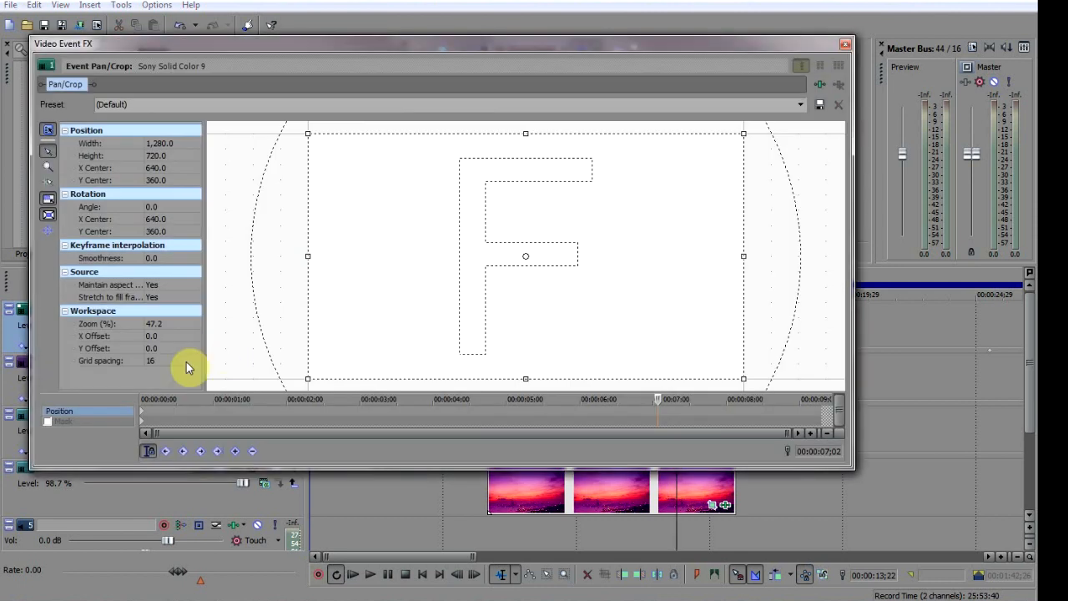
mouse_move(142, 427)
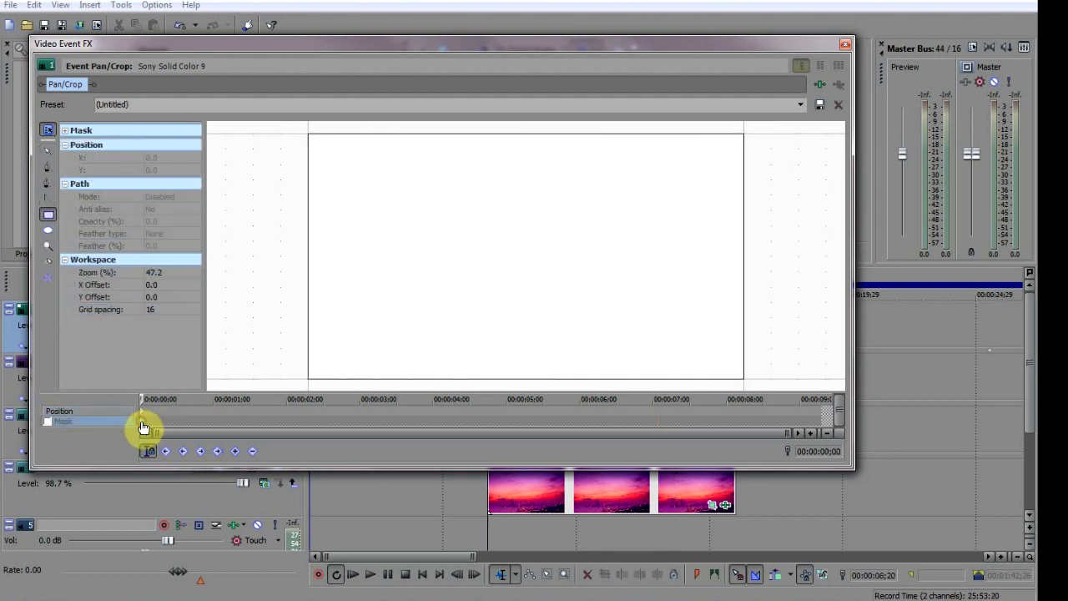
click(48, 420)
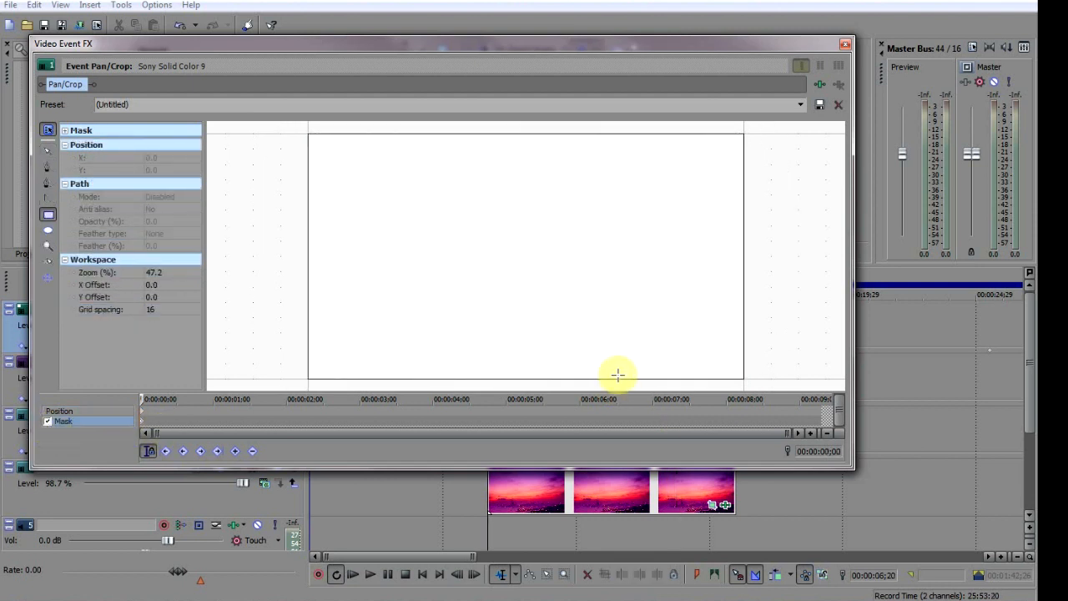
mouse_move(48, 214)
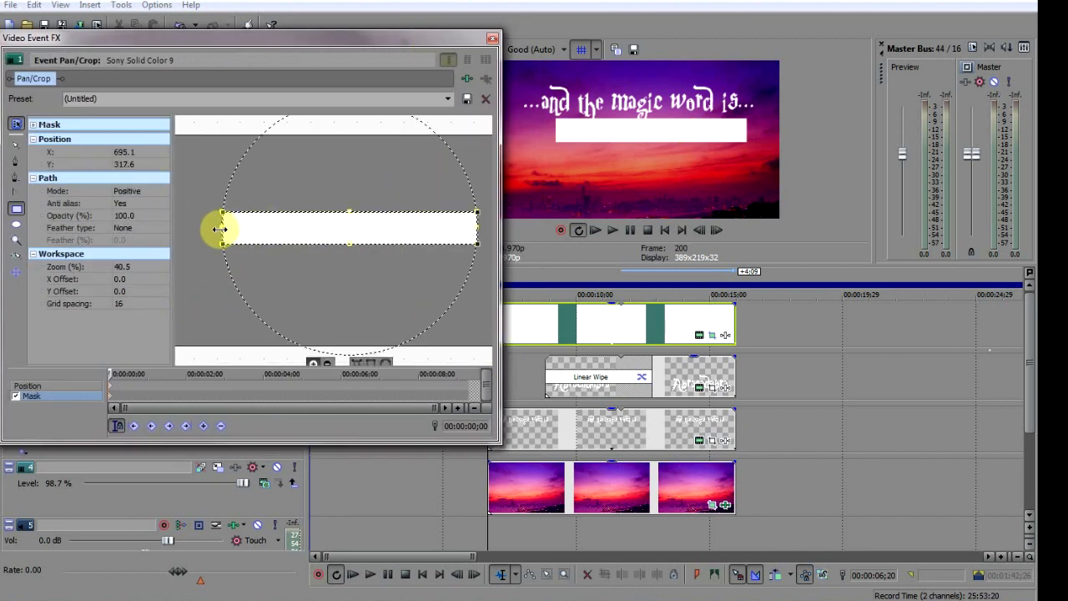
drag(221, 229, 488, 226)
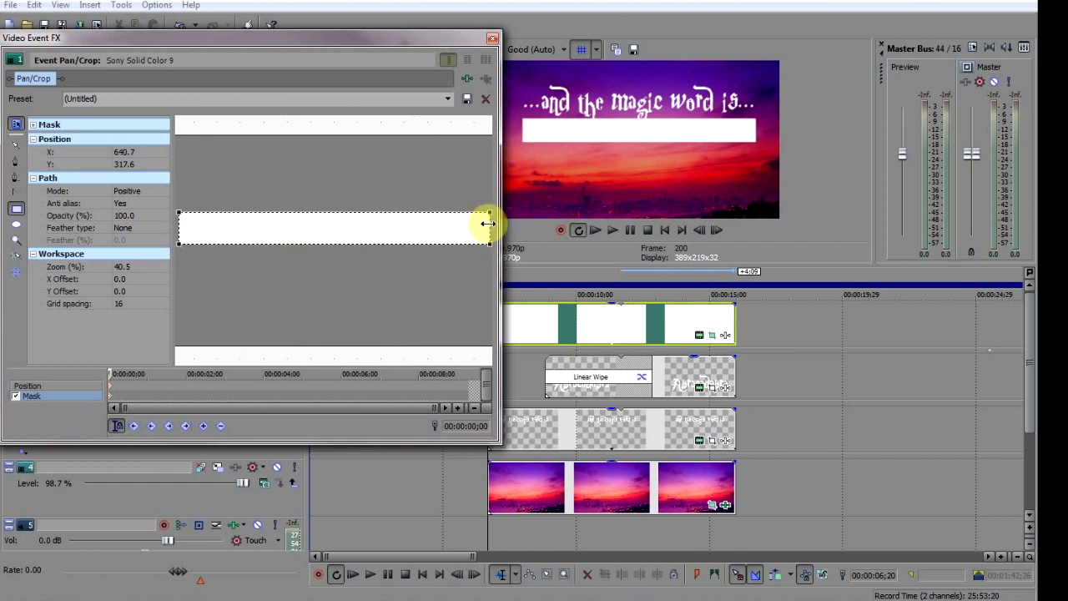
drag(486, 223, 331, 242)
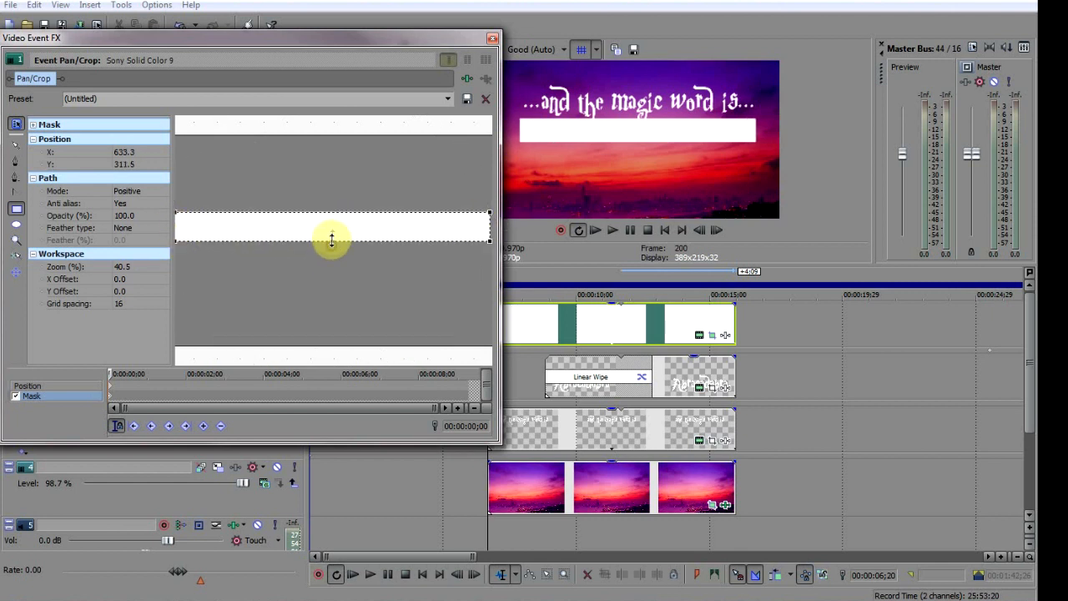
drag(332, 240, 368, 230)
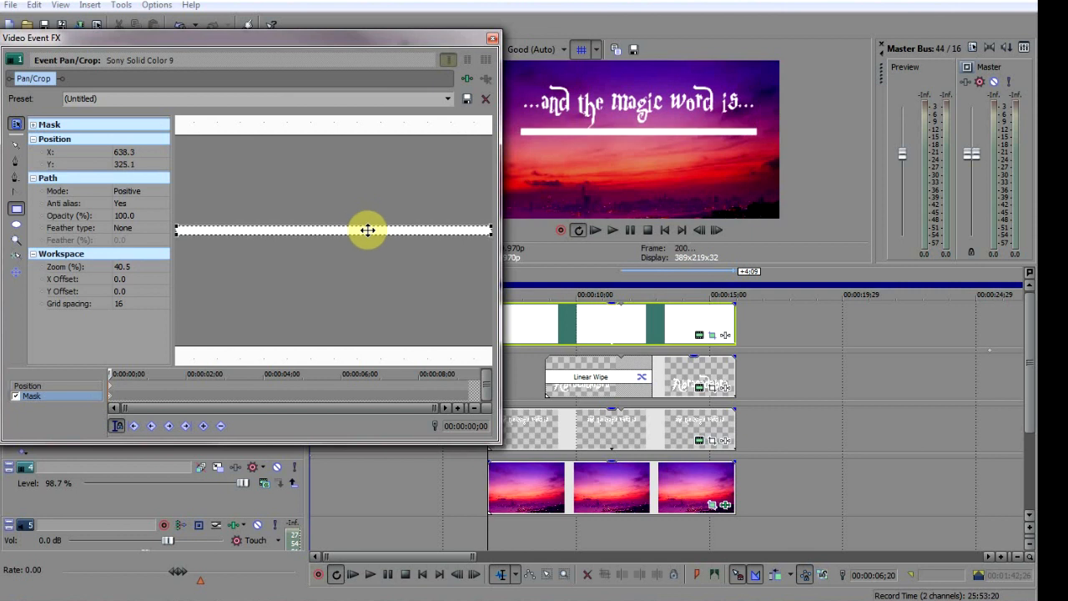
drag(367, 229, 365, 232)
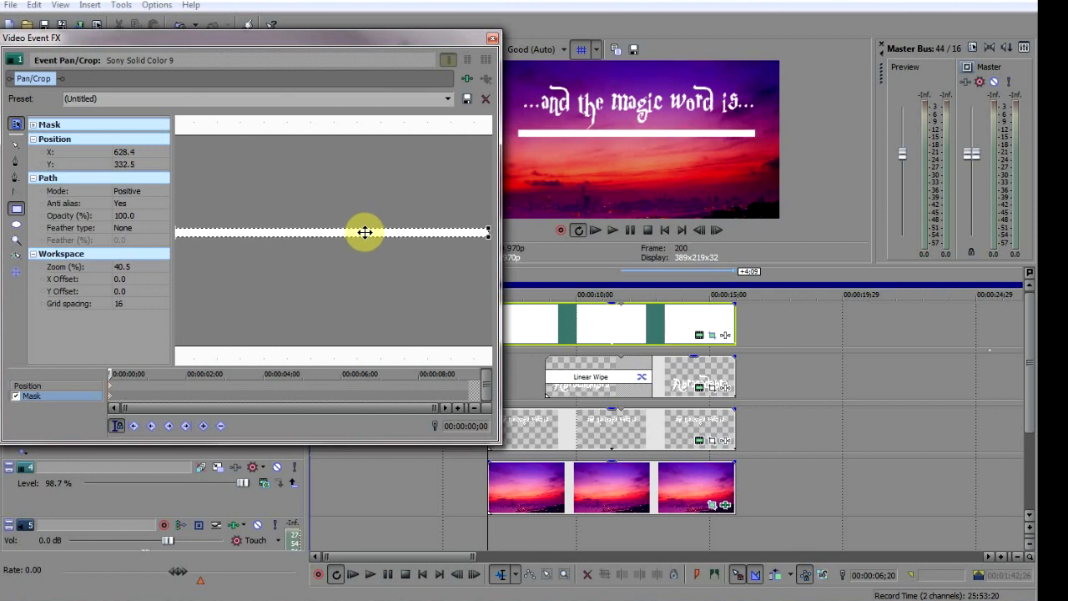
click(139, 191)
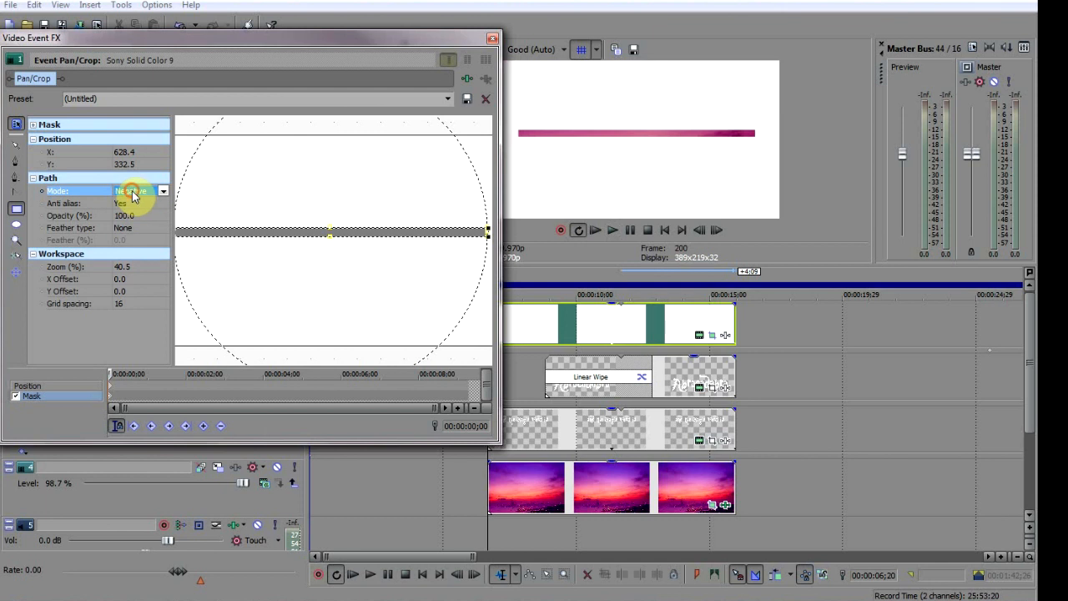
click(134, 190)
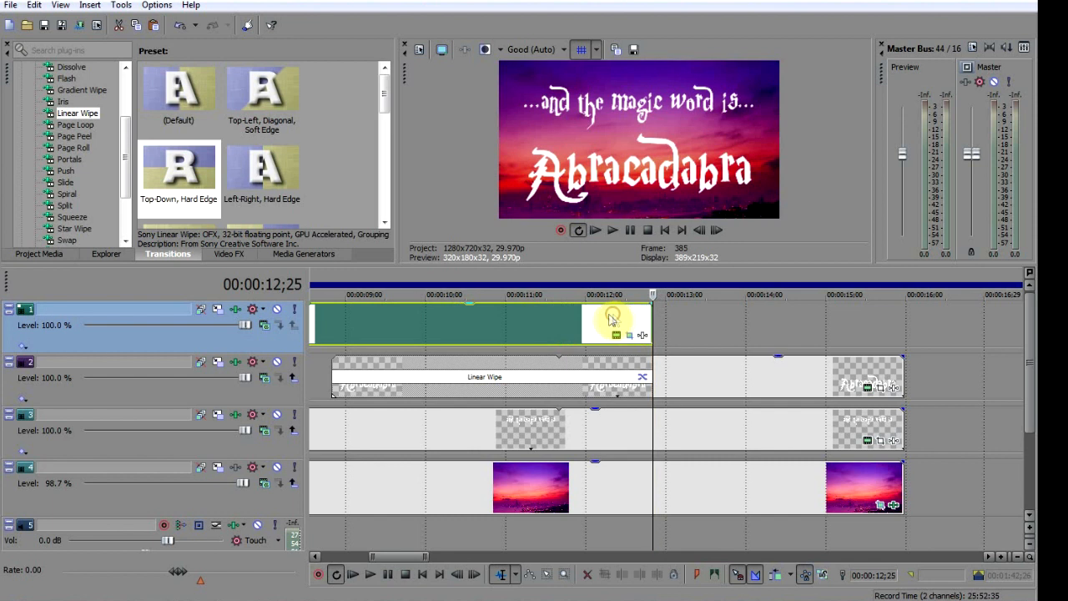
Fade out the white bar's end and drop the Slide Out, Top-Down preset on it.
drag(613, 315, 329, 334)
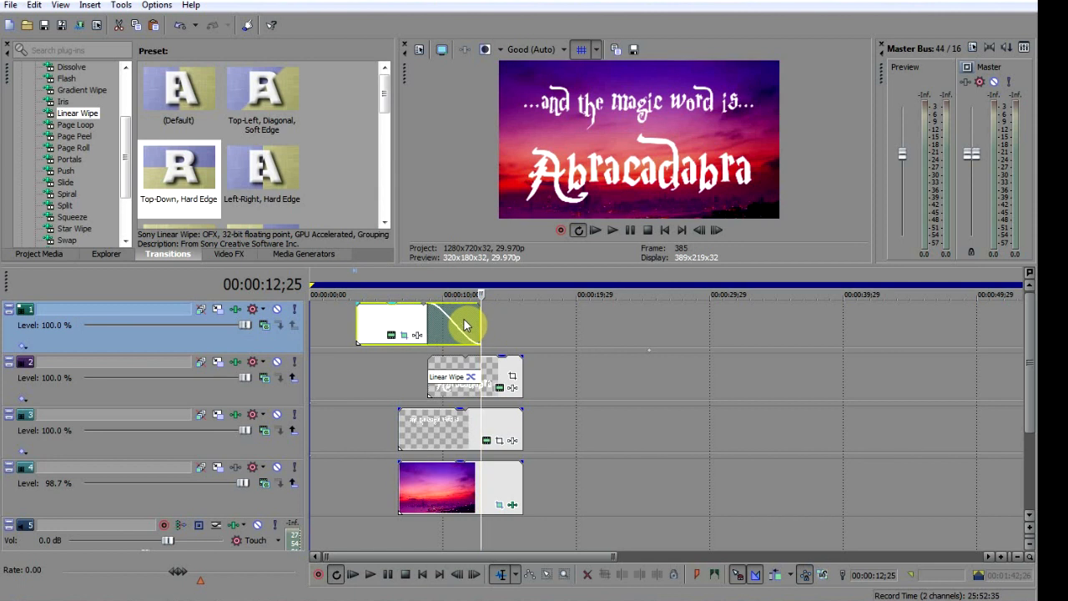
click(66, 182)
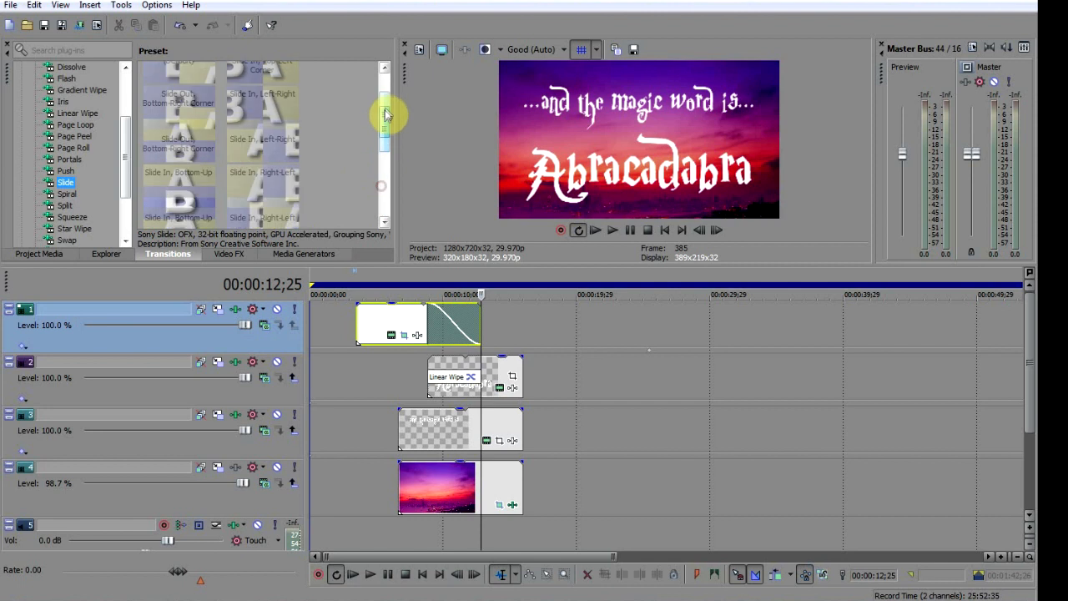
scroll(down, 3)
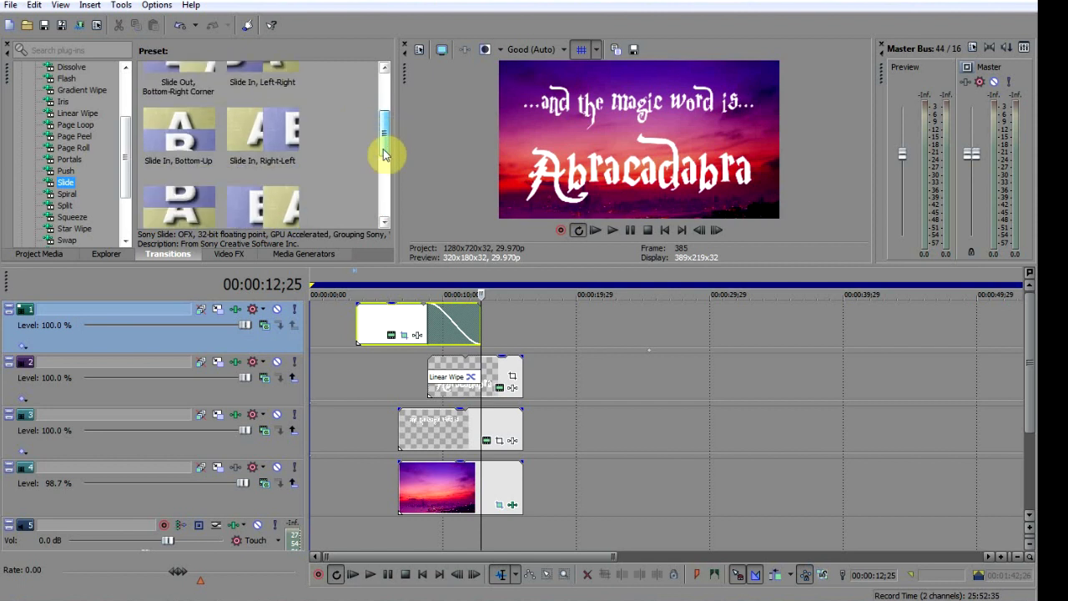
scroll(down, 3)
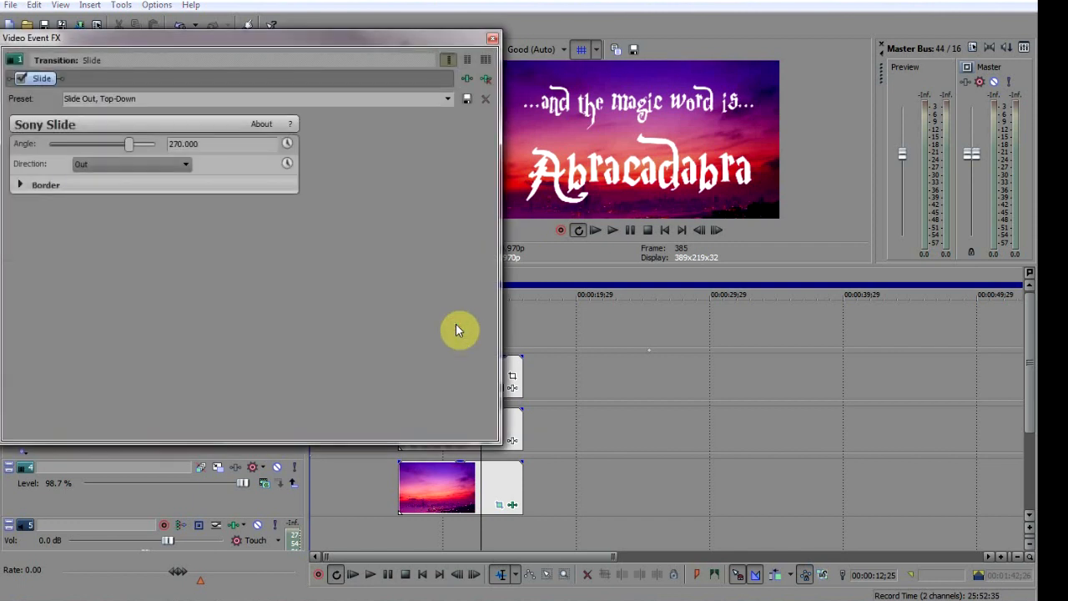
Step frame by frame to align the white bar event with the other tracks, then preview playback.
click(492, 37)
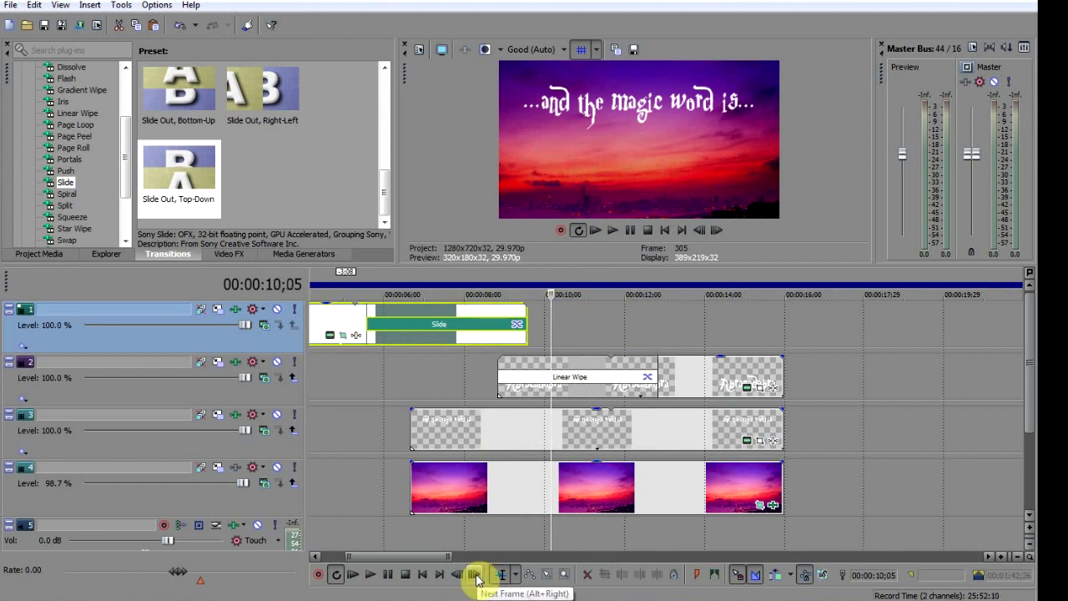
click(474, 574)
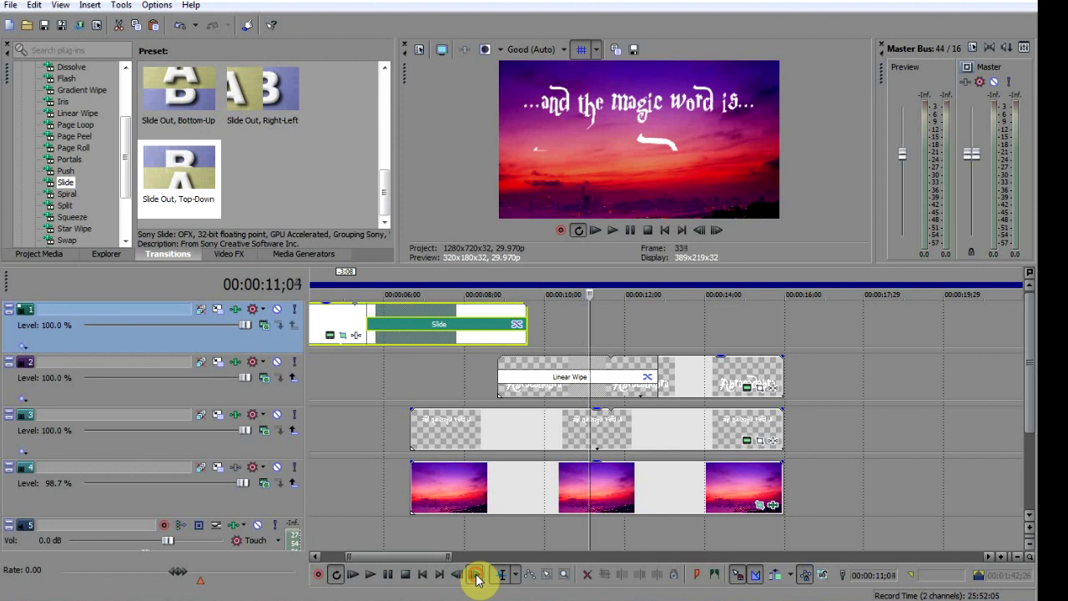
click(476, 574)
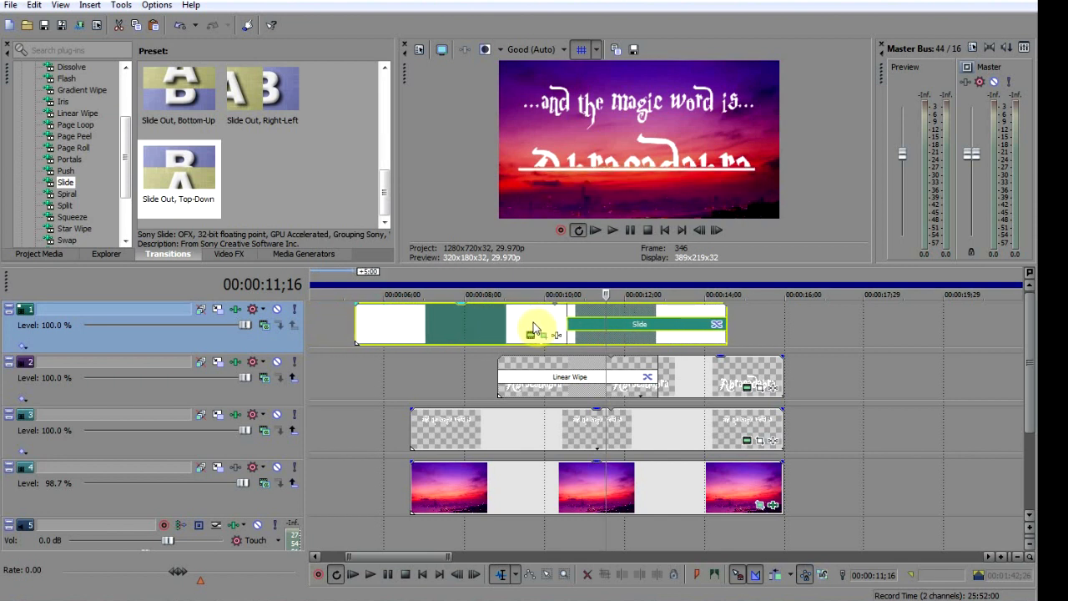
mouse_move(473, 370)
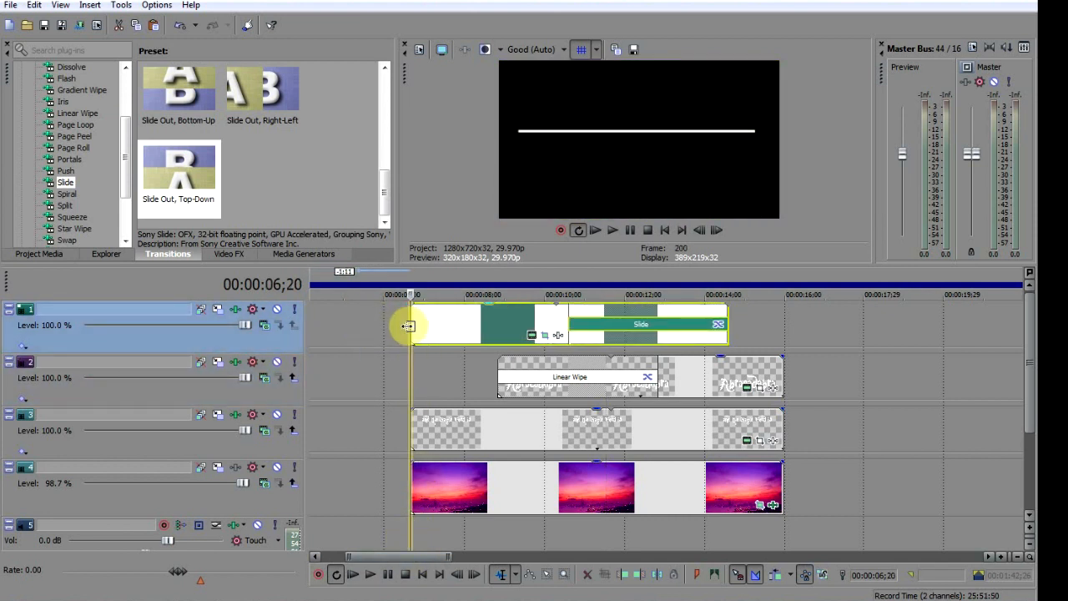
click(612, 229)
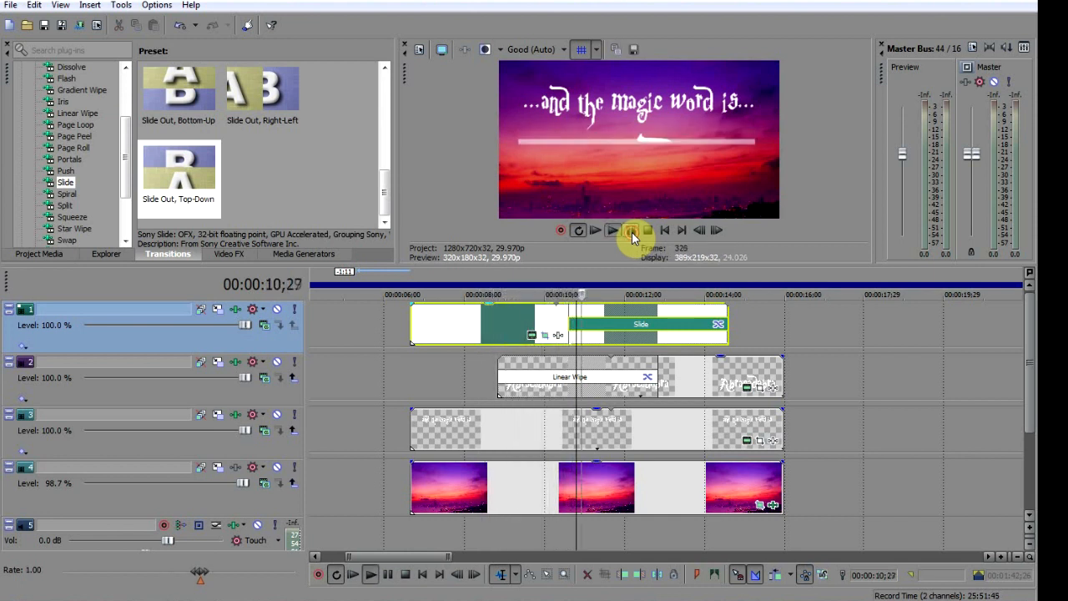
click(631, 236)
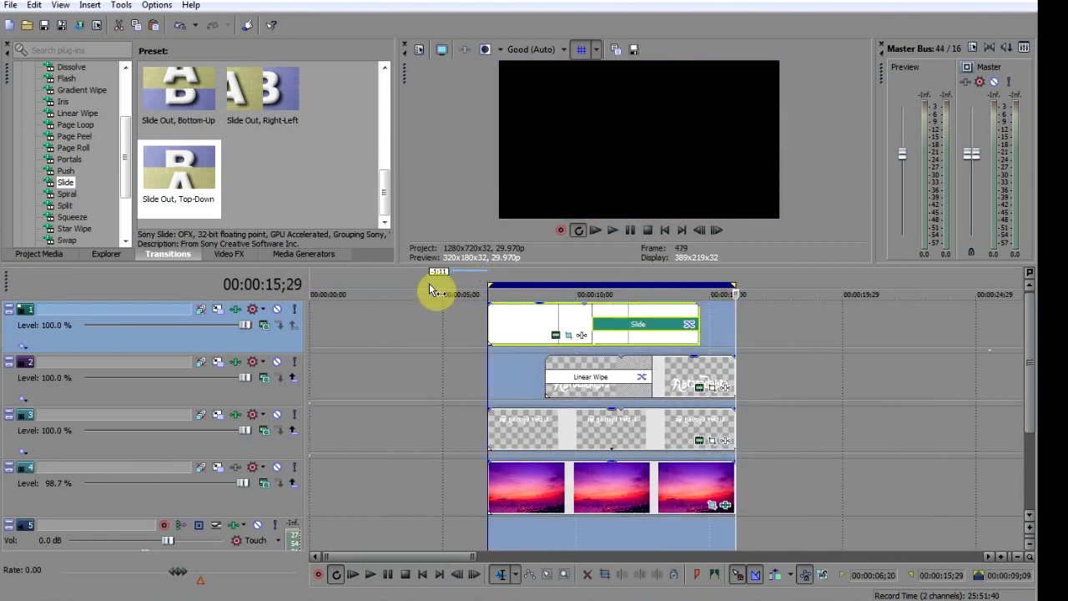
Open the File menu to render the looped region with Render As.
click(11, 5)
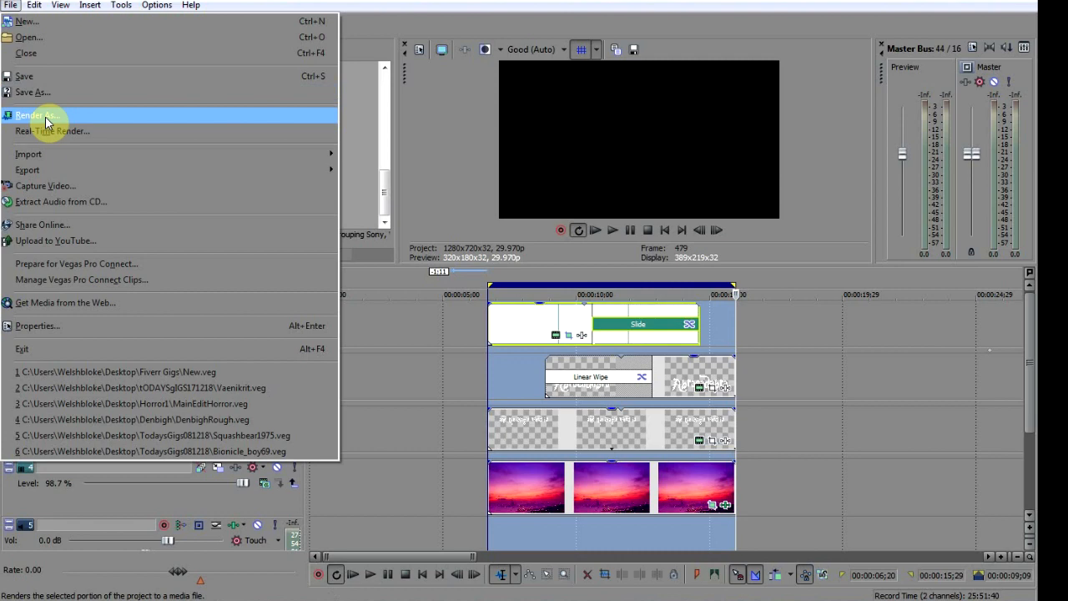